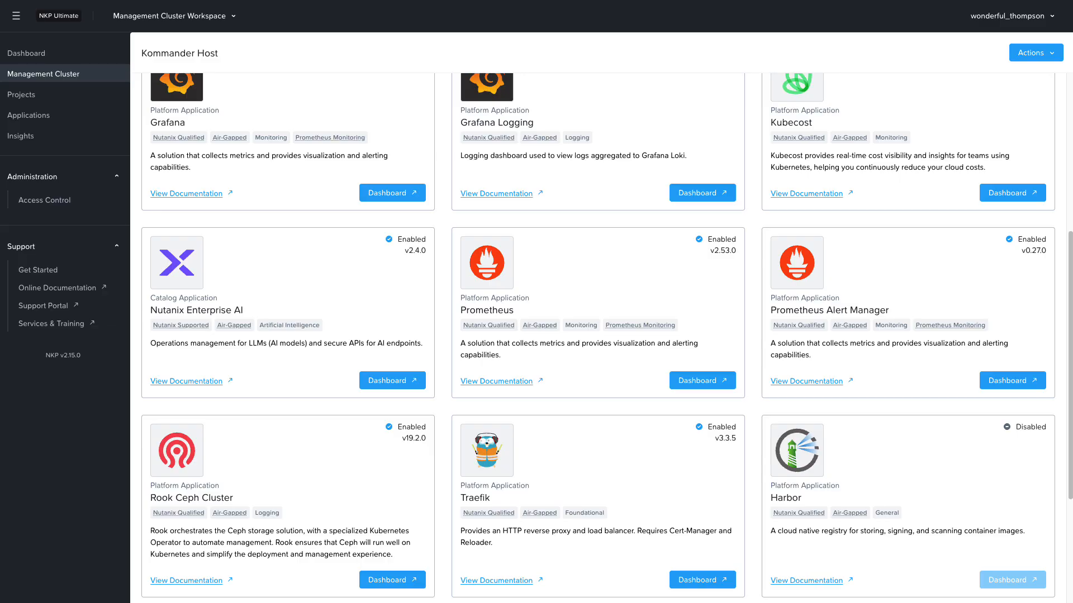
Launch the Nutanix Enterprise AI dashboard from its card on the Kommander Host applications page.
click(392, 380)
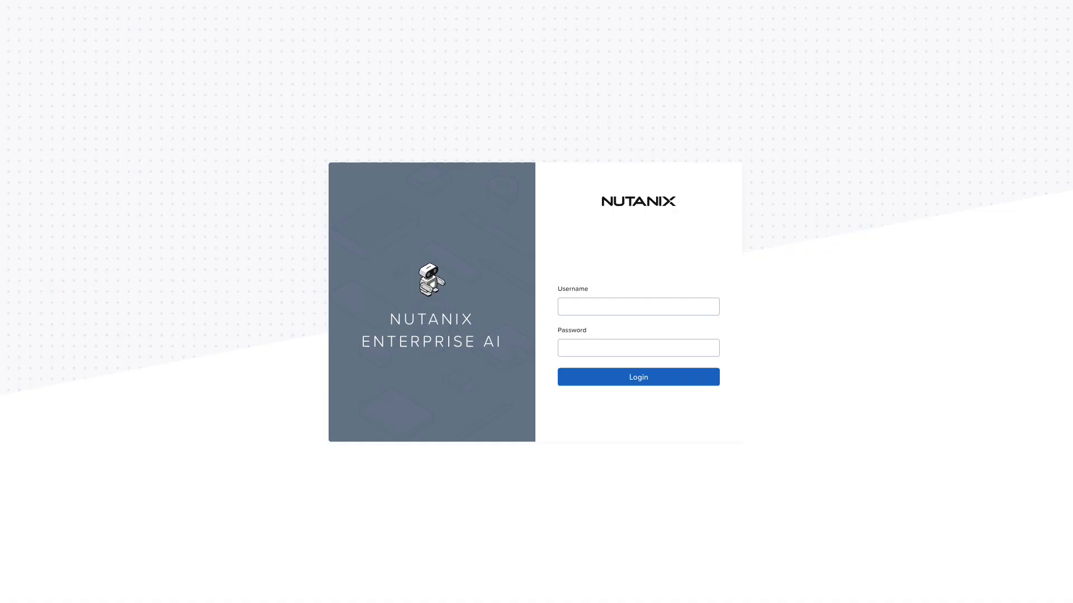
click(637, 377)
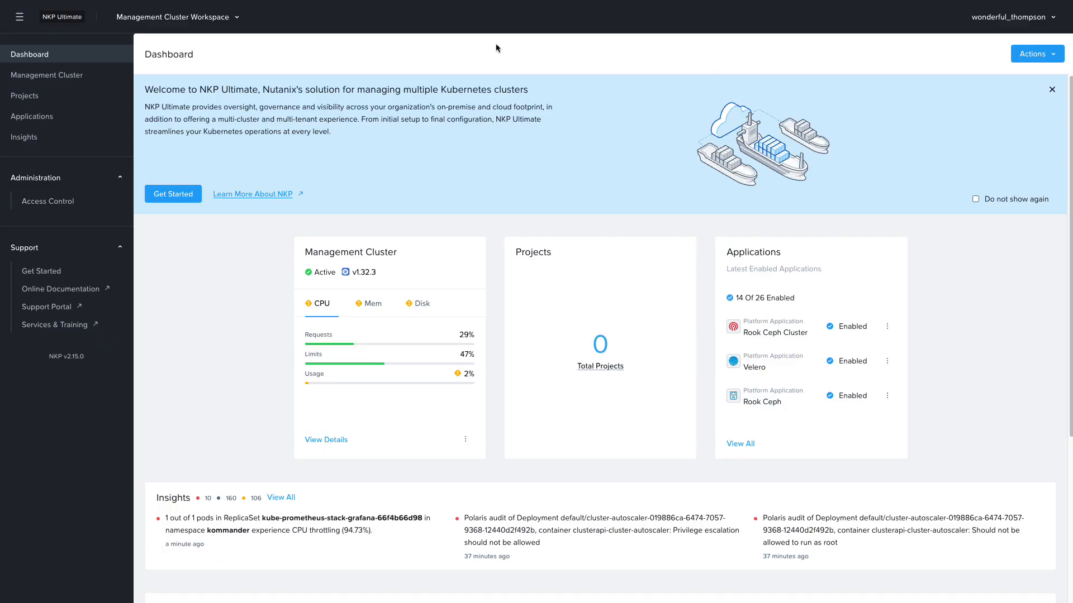
Enable NVIDIA GPU Operator from the workspace applications with driver: enabled: true.
click(32, 115)
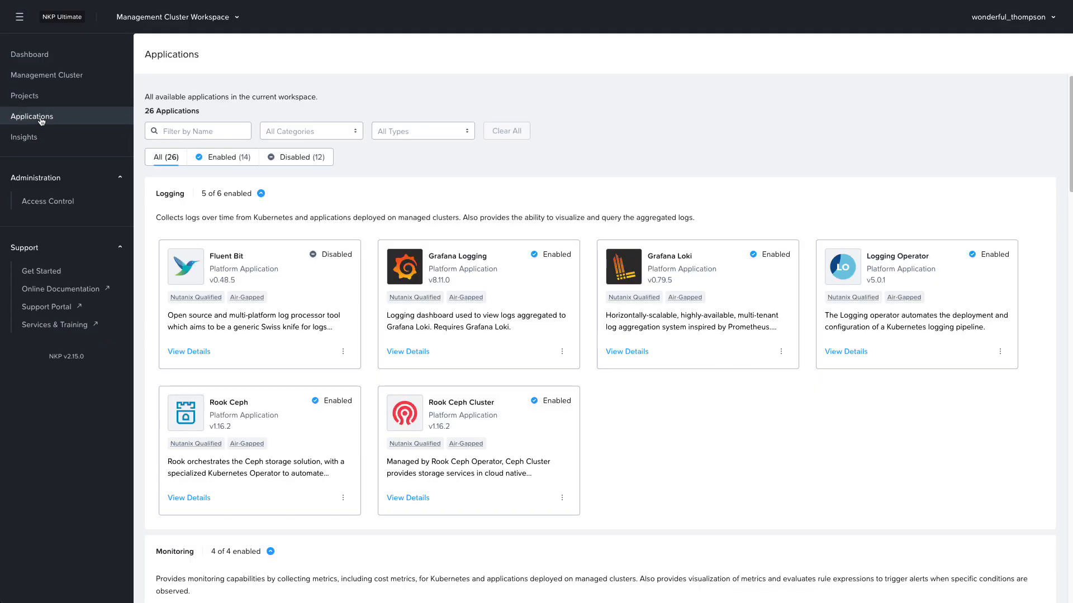
scroll(down, 3)
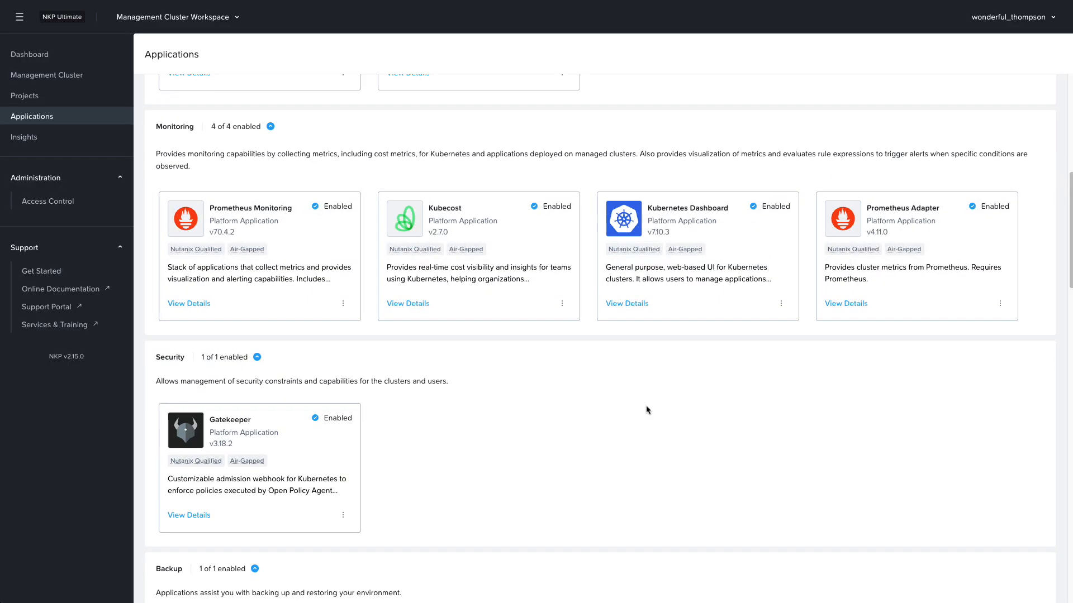
scroll(down, 3)
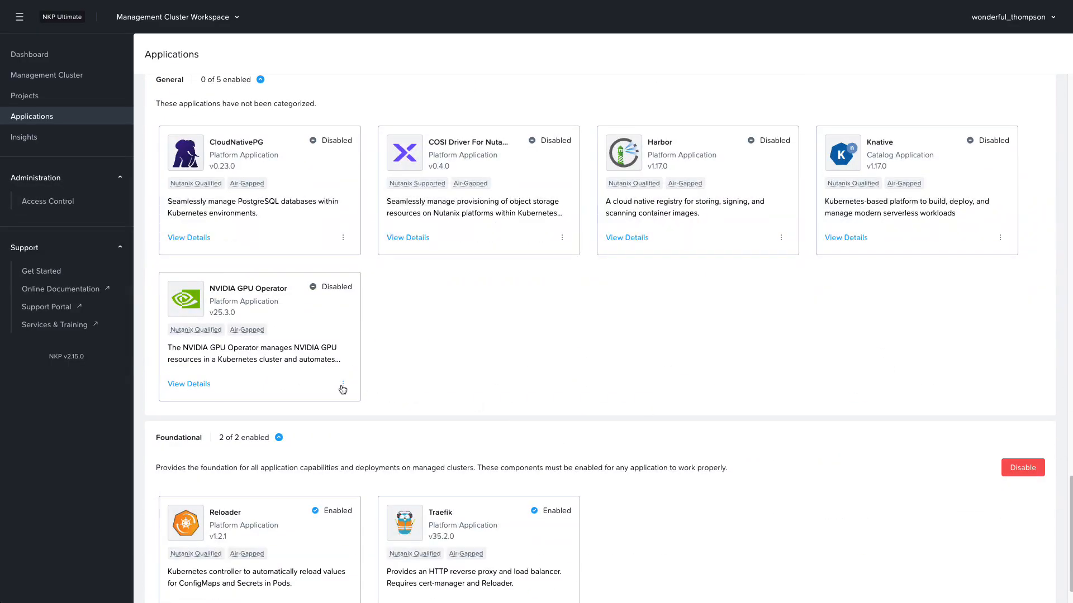
click(342, 383)
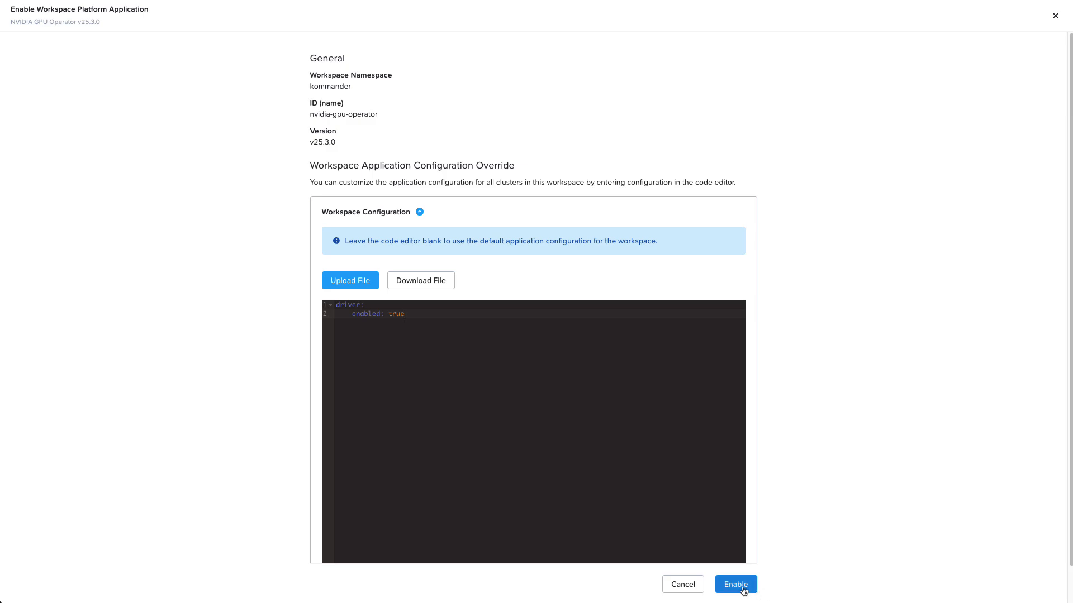
click(735, 584)
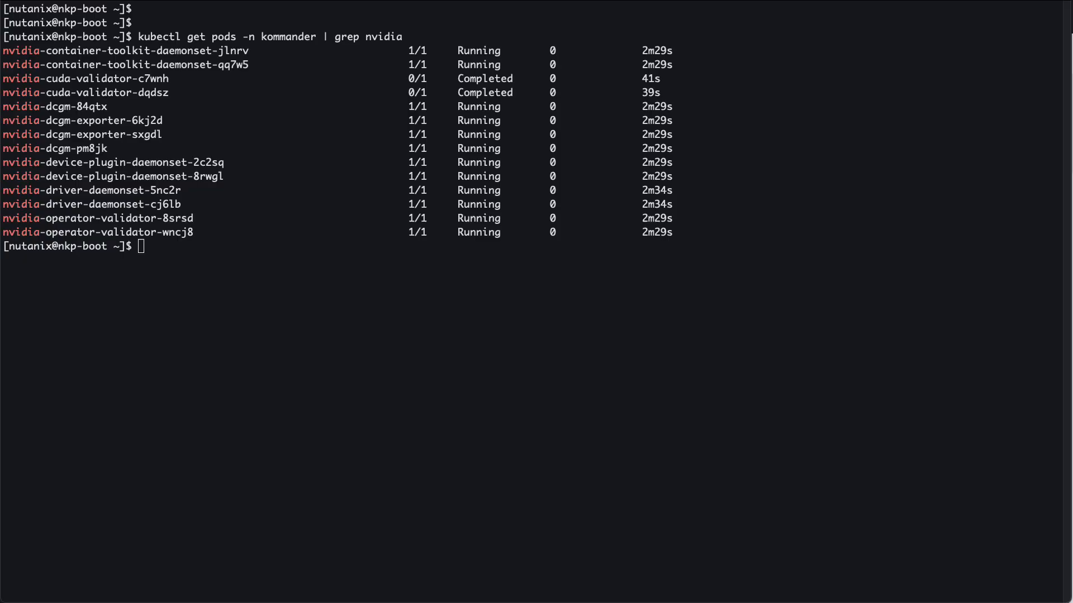
mouse_move(260, 217)
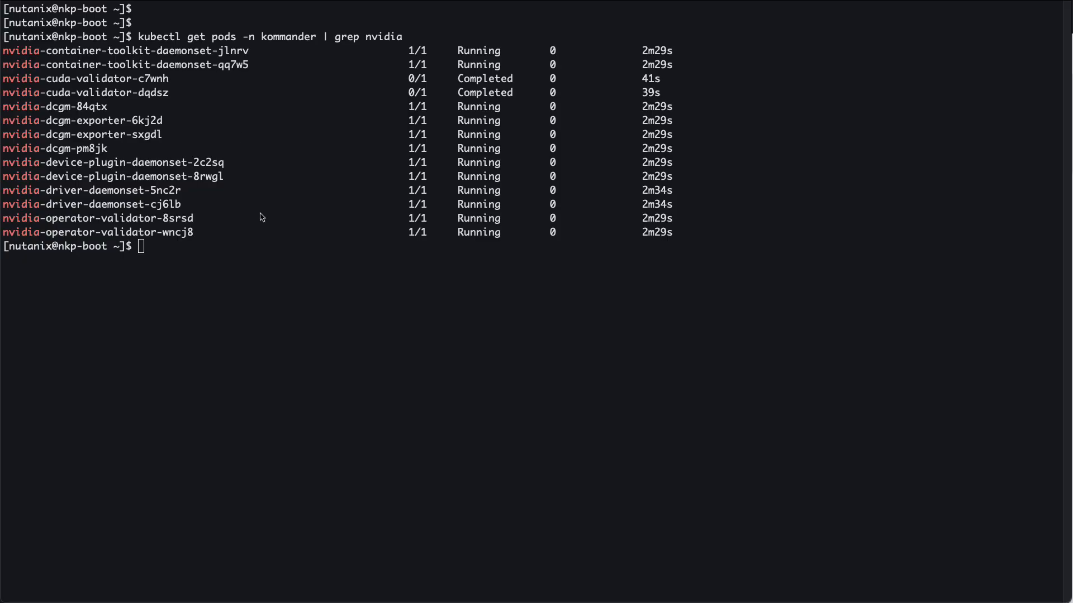
List allocatable nvidia.com/gpu per node with kubectl custom columns, then prepare the Envoy Gateway helm command.
text(kubectl get nodes -o custom-columns=NODE:.metadata.name,GPUs:.status.allocatable.'nvidia\.com/gpu')
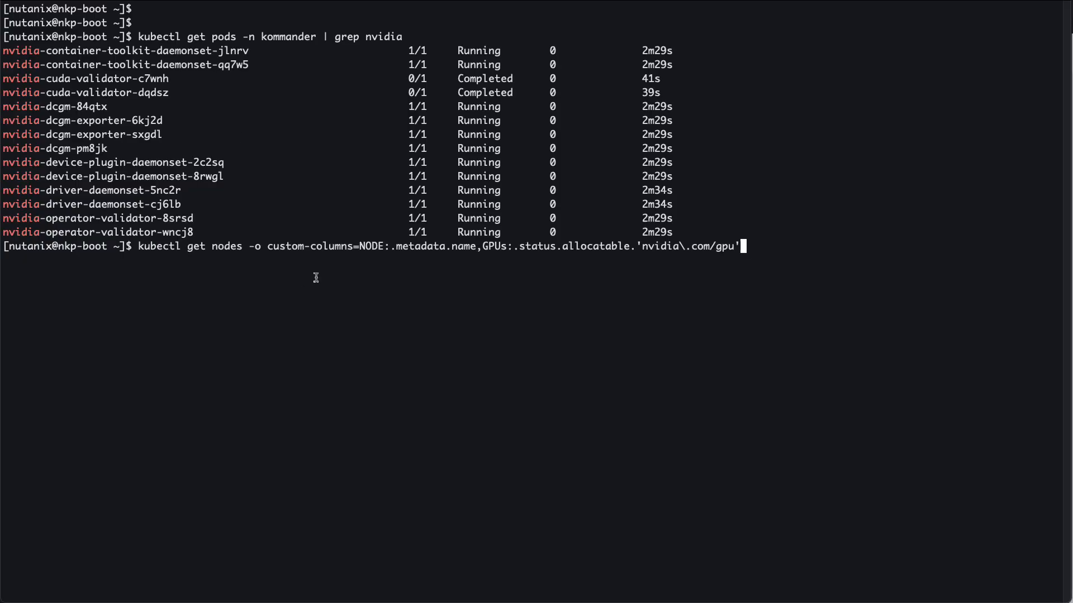
key(Return)
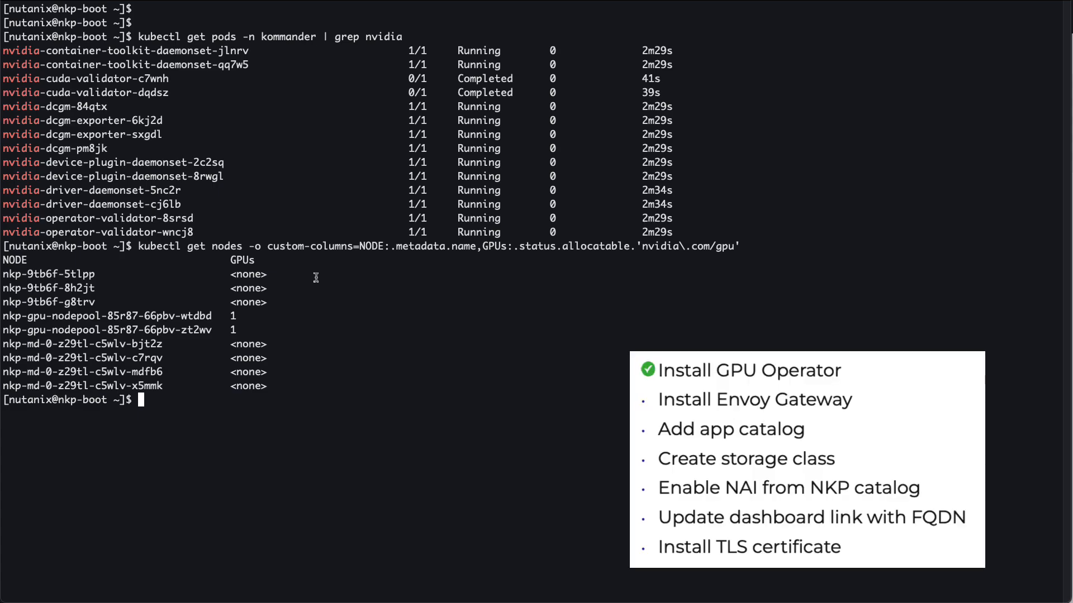
text(helm upgrade --install eg oci://docker.io/envoyproxy/gateway-helm --version v1.3.2 -n envoy-gateway-system --create-namespace)
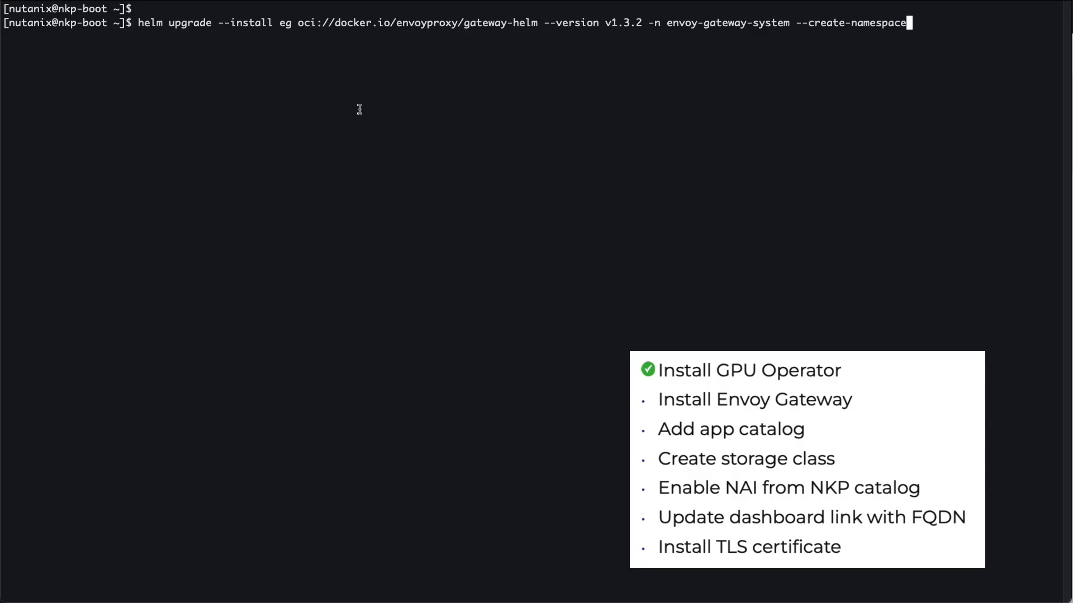
Install Envoy Gateway v1.3.2 via helm and create the ntnx-apps-catalog catalog with nkp.
key(Return)
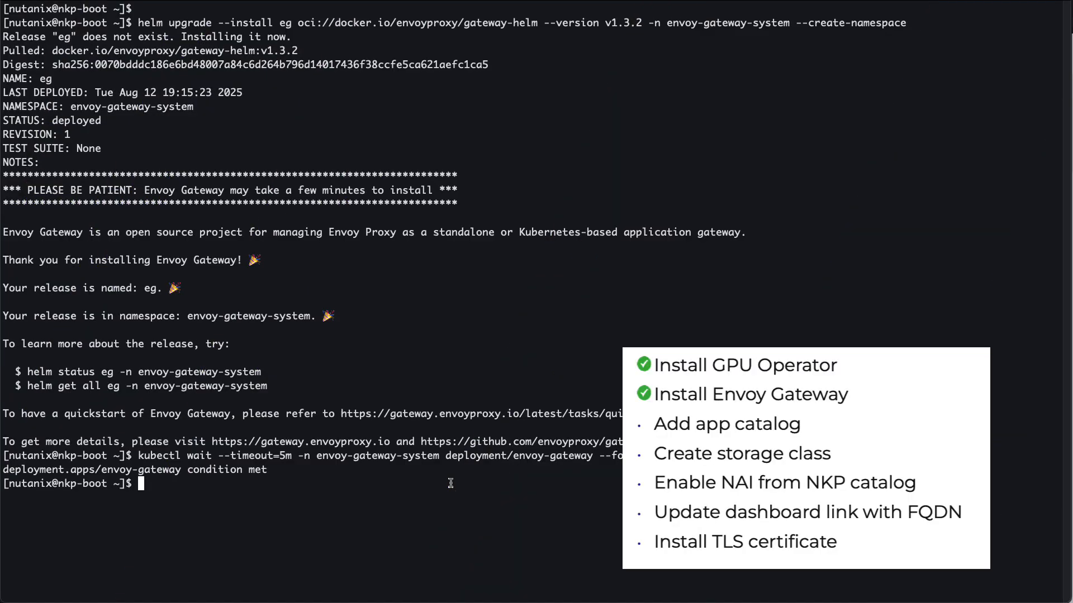
text(nk)
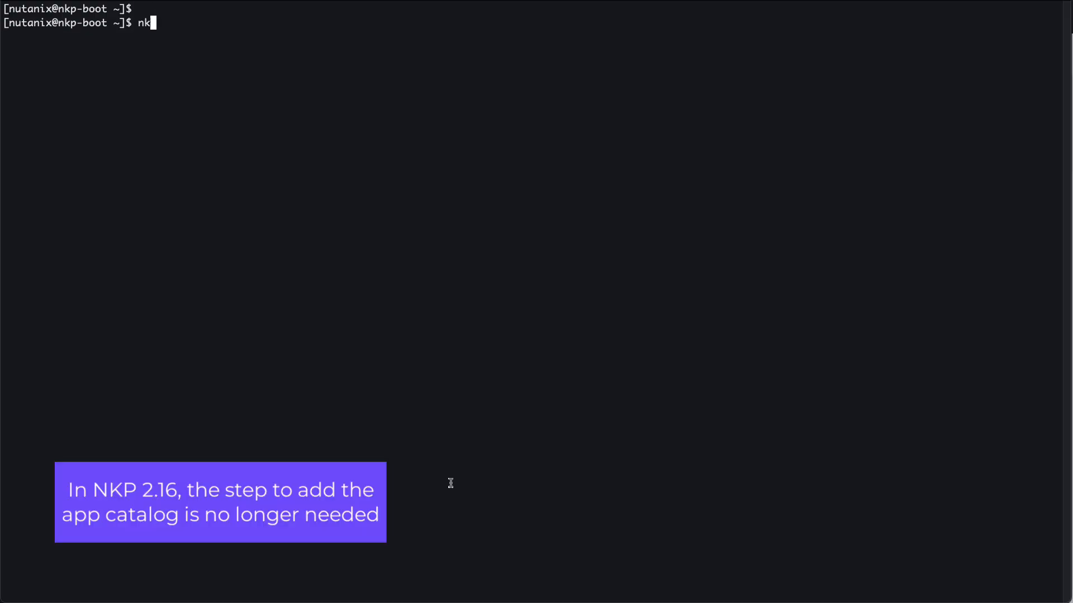
key(Return)
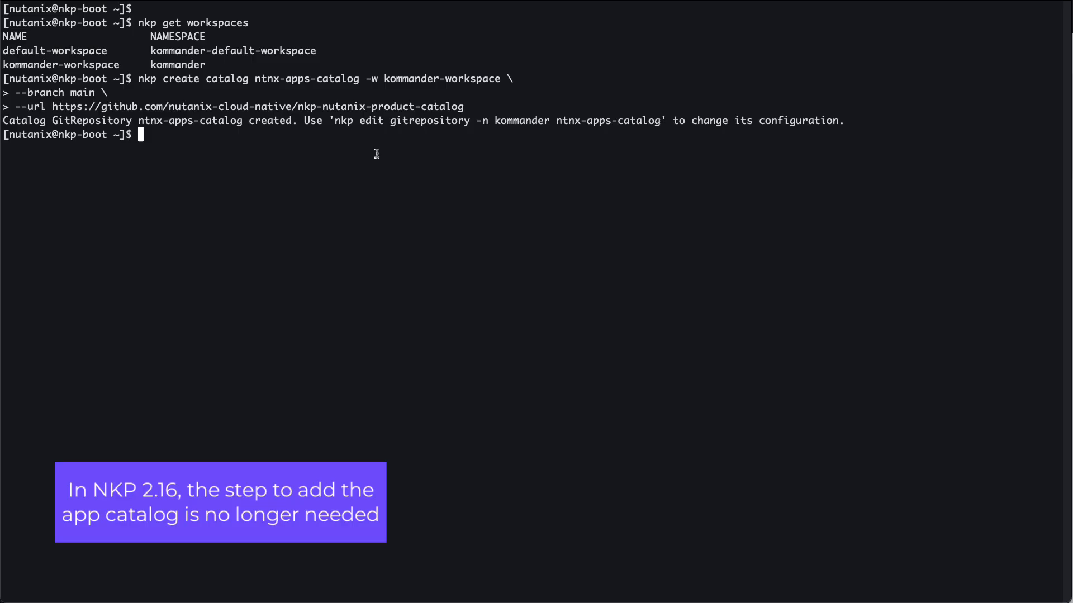
Source ~/.env and create the nutanix-csi-credentials-files generic secret.
text(so)
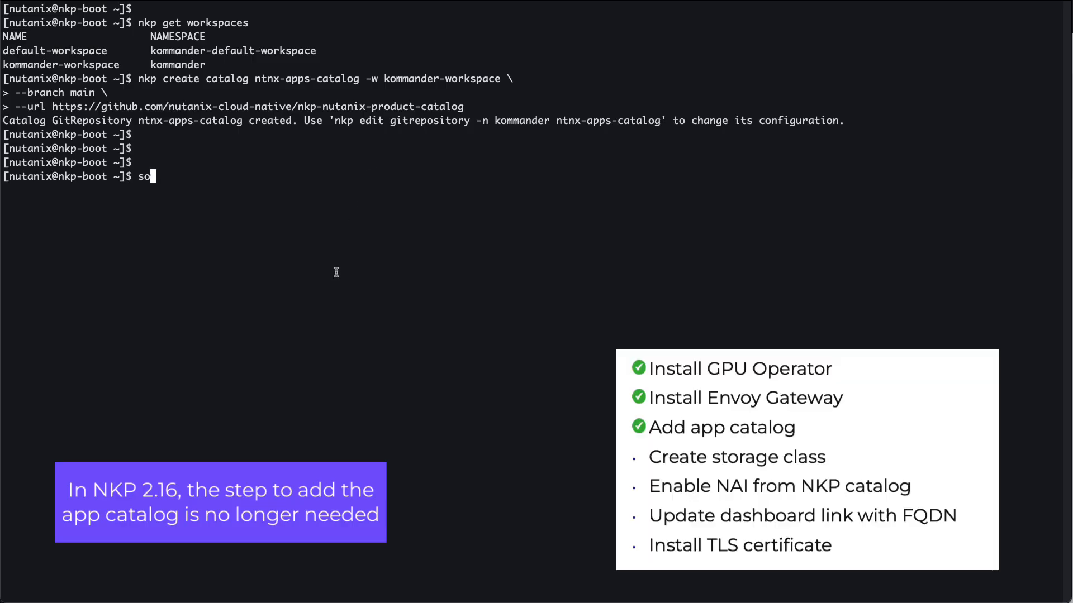
text(urce ~/.env)
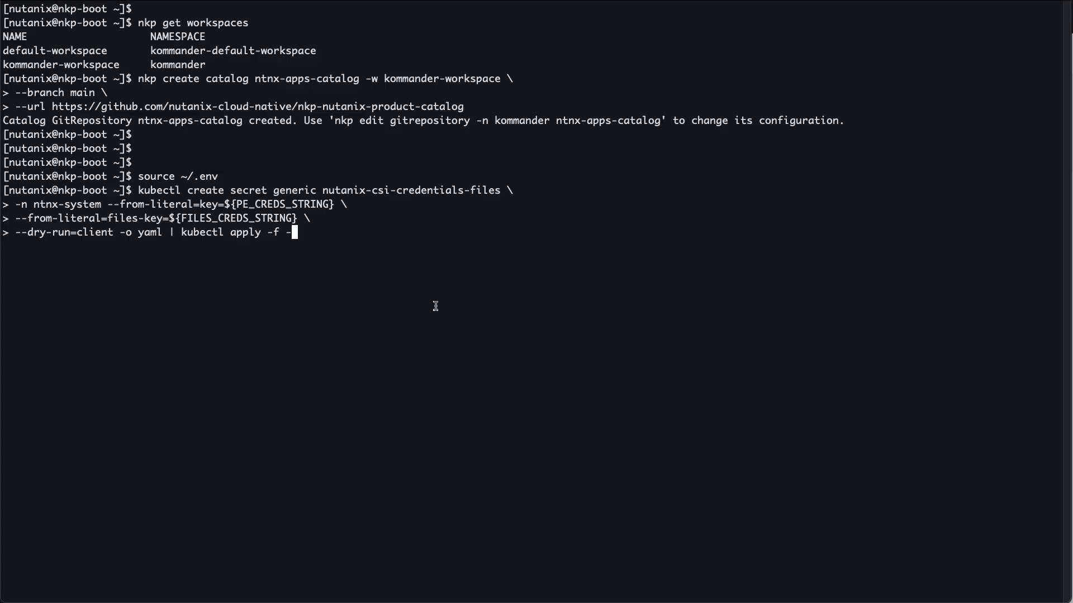
key(Return)
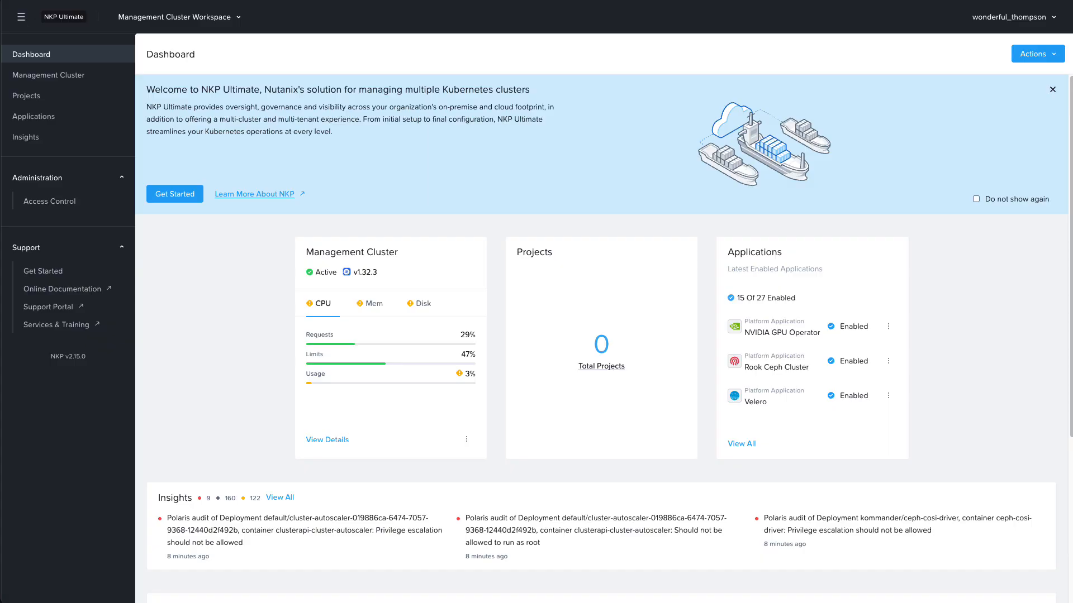
Locate Nutanix Enterprise AI in the workspace applications list and open its details.
click(31, 54)
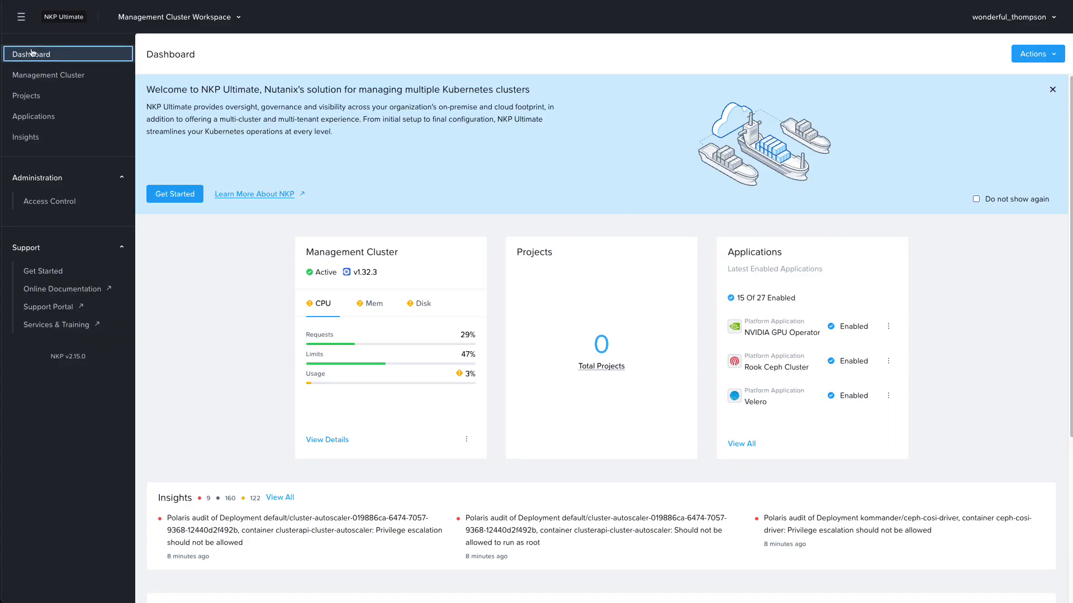
click(33, 115)
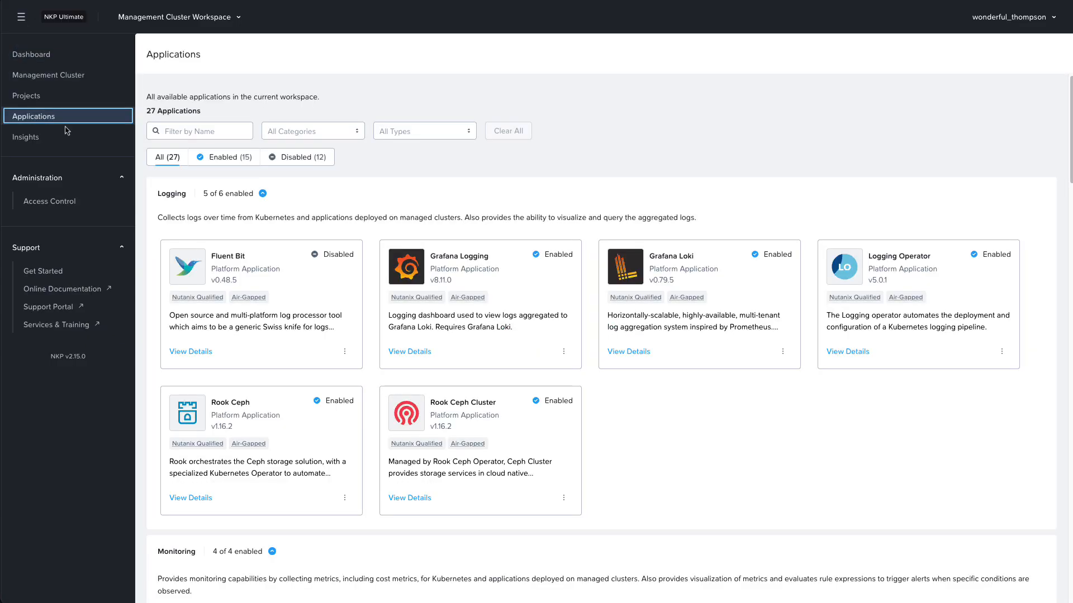
scroll(down, 3)
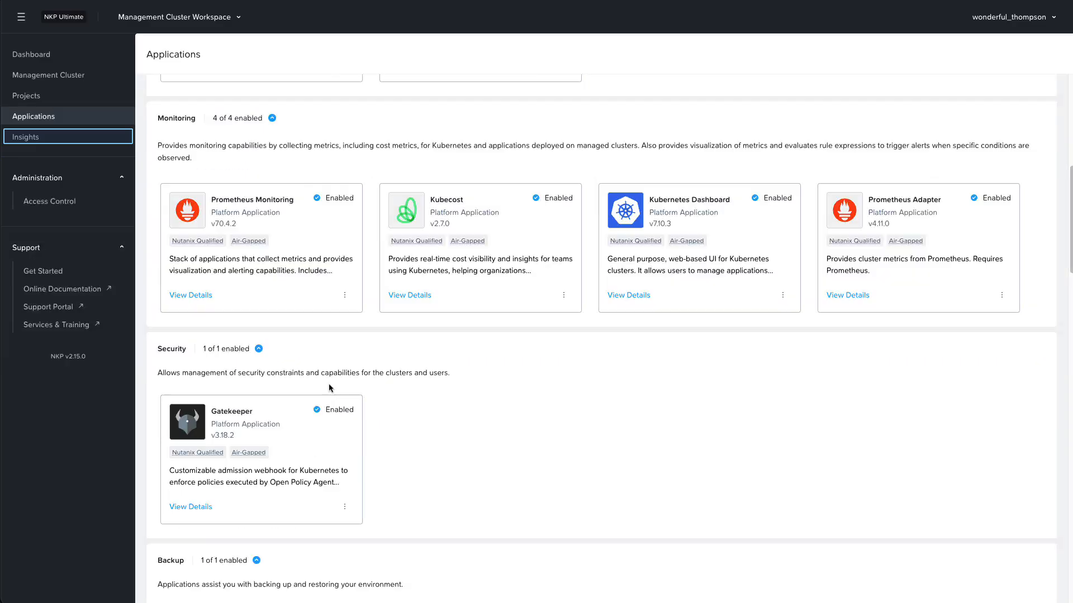
scroll(down, 3)
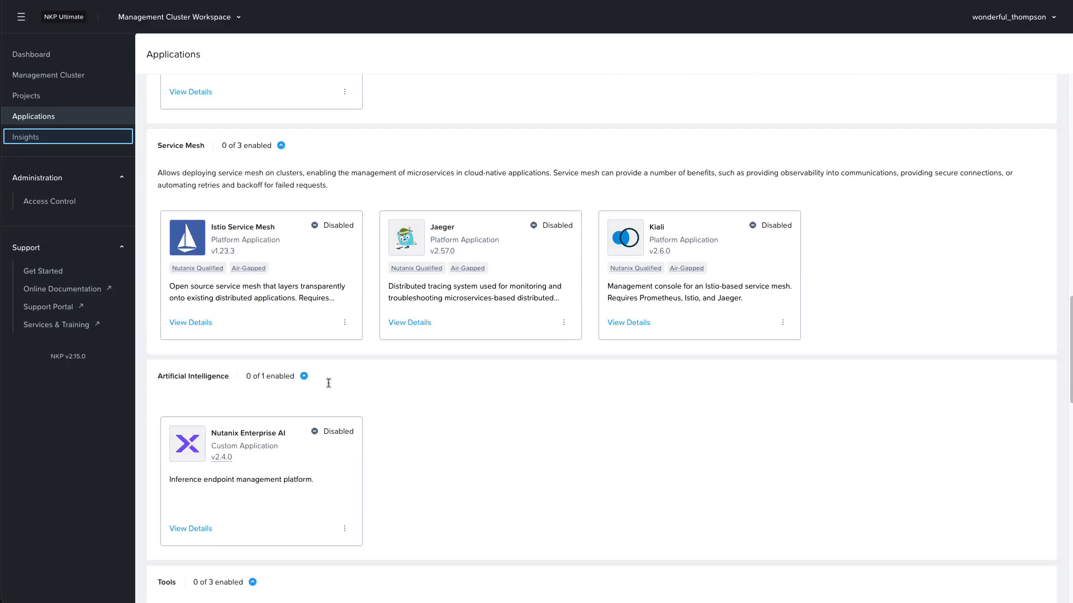
scroll(down, 3)
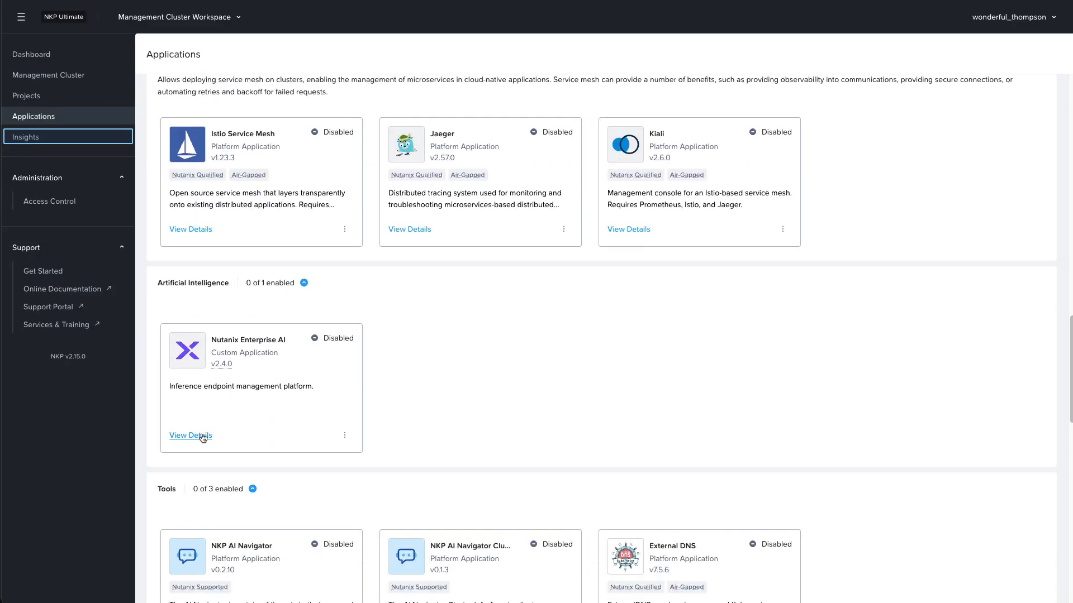
click(189, 435)
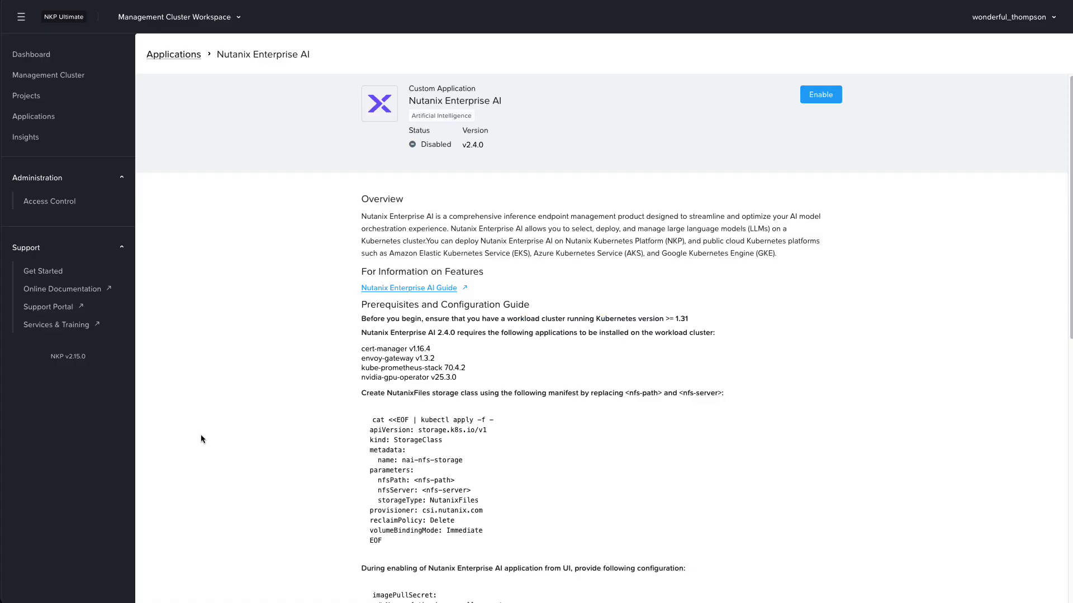
mouse_move(249, 436)
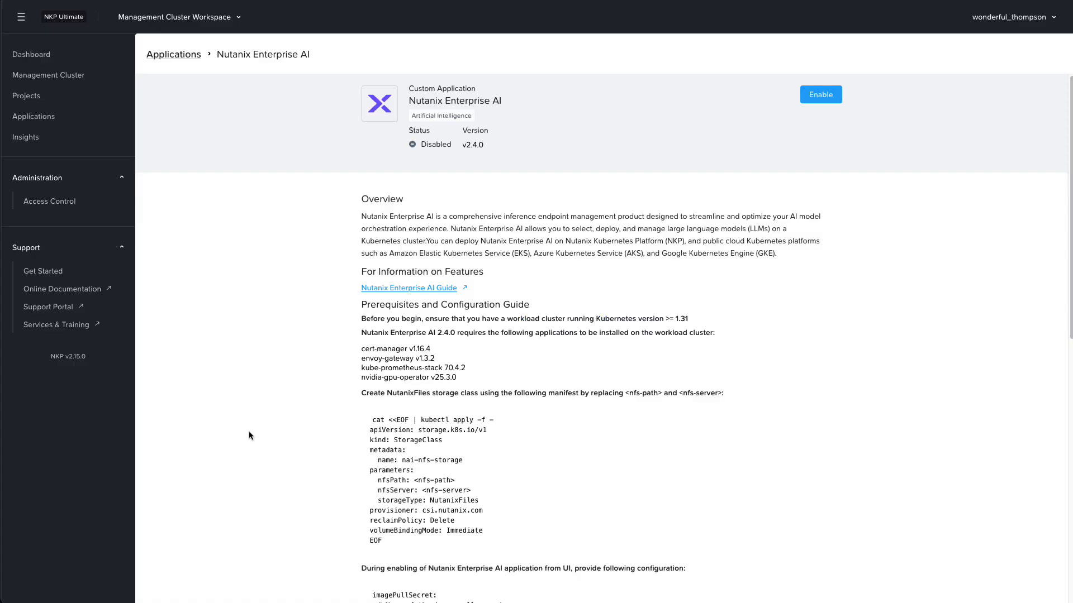
Review the Prerequisites and Configuration Guide on the Nutanix Enterprise AI page.
scroll(down, 3)
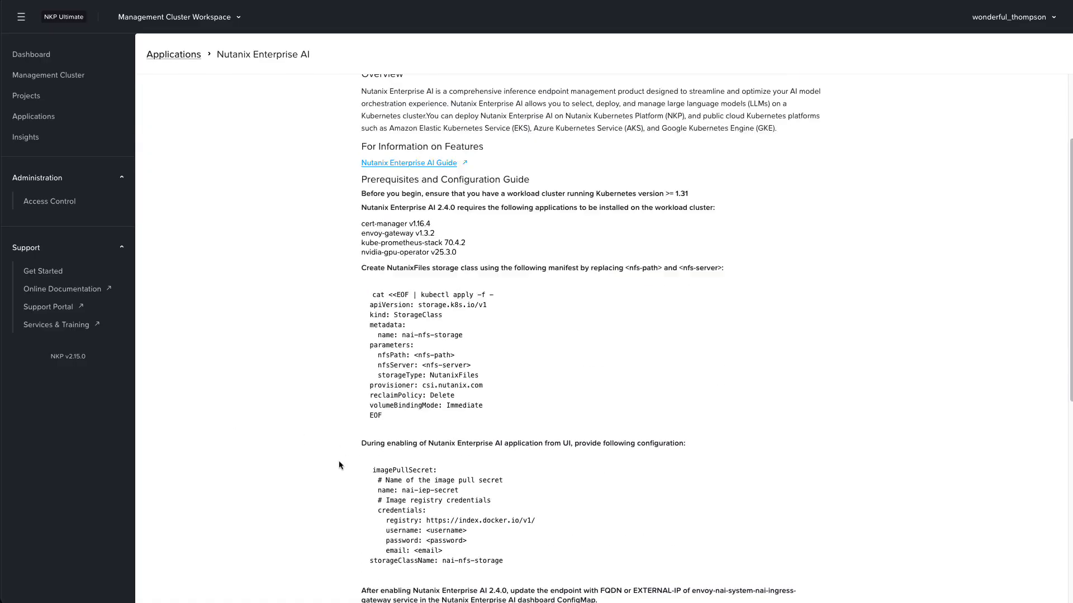
scroll(down, 3)
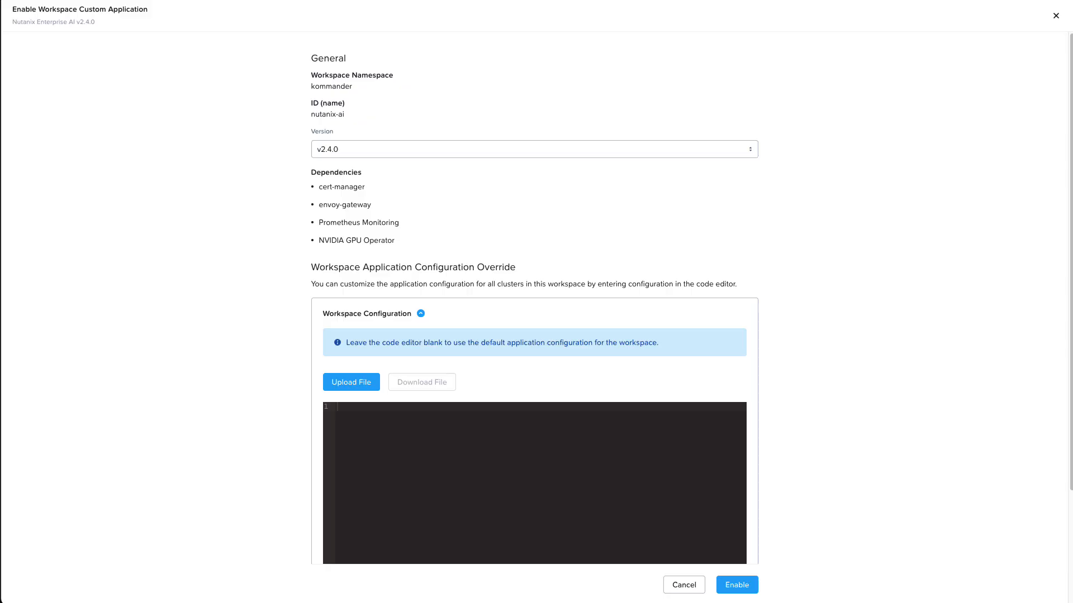
mouse_move(445, 494)
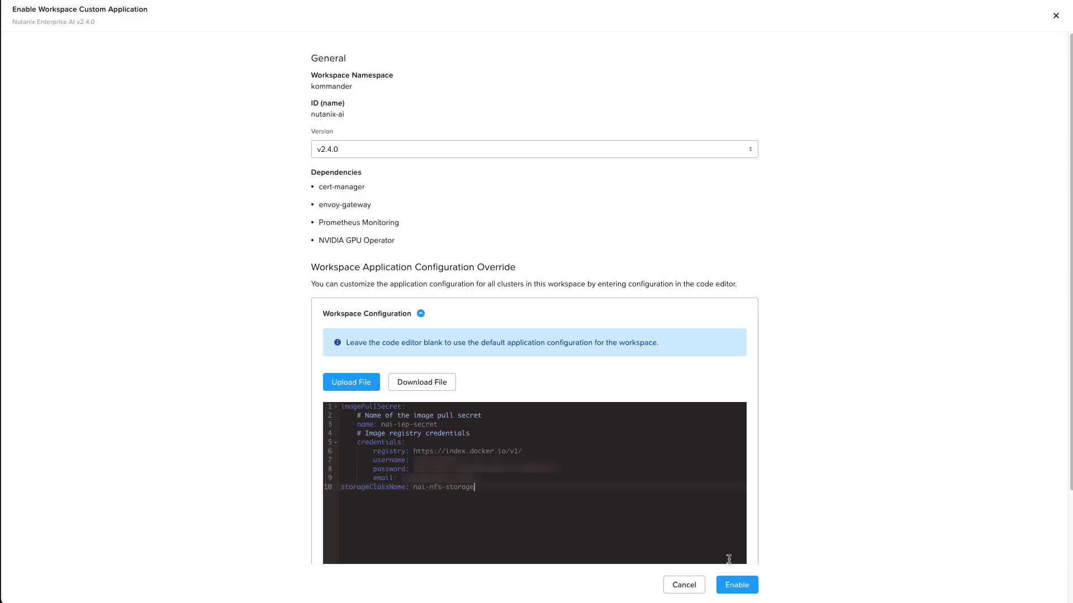
Enable Nutanix Enterprise AI v2.4.0 with the pasted imagePullSecret/nai-nfs-storage YAML, accepting the dependency warning.
click(736, 585)
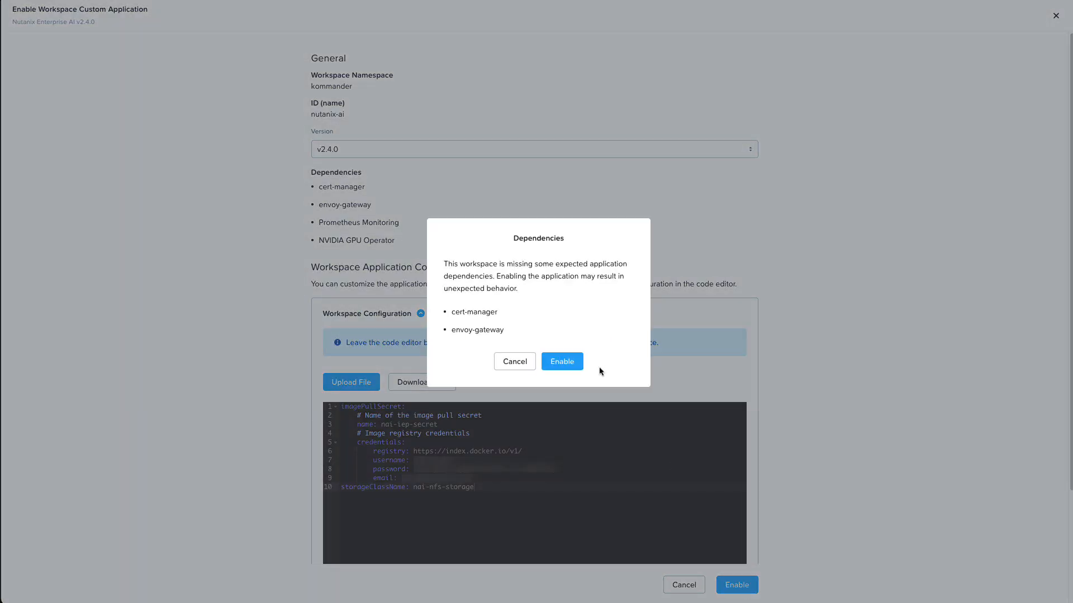
click(560, 361)
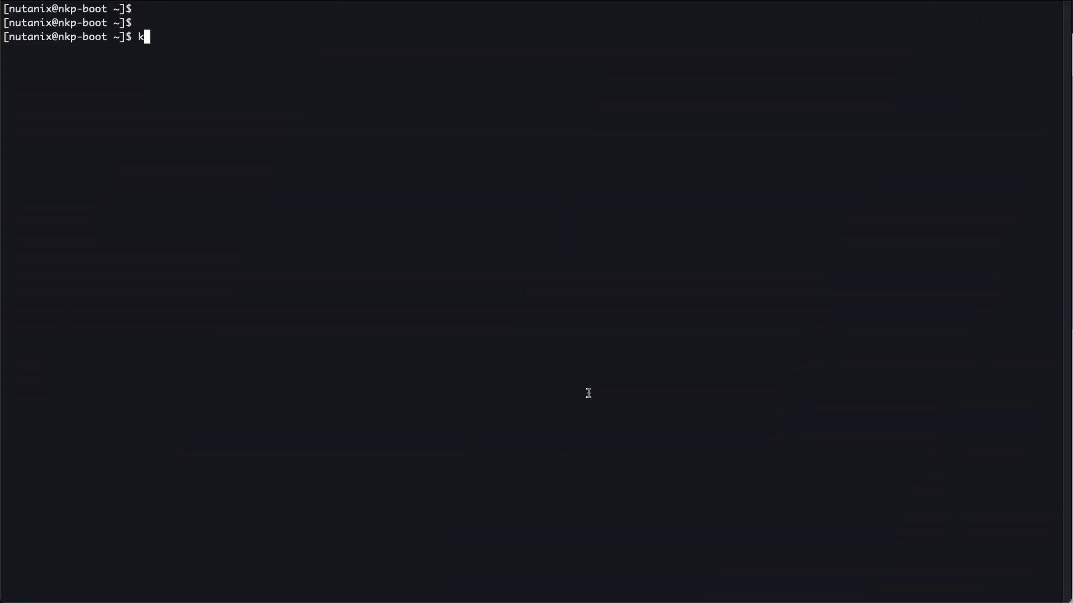
List the pods in the kserve and nai-system namespaces to confirm they are running.
text(ubectl get pods -n kserve)
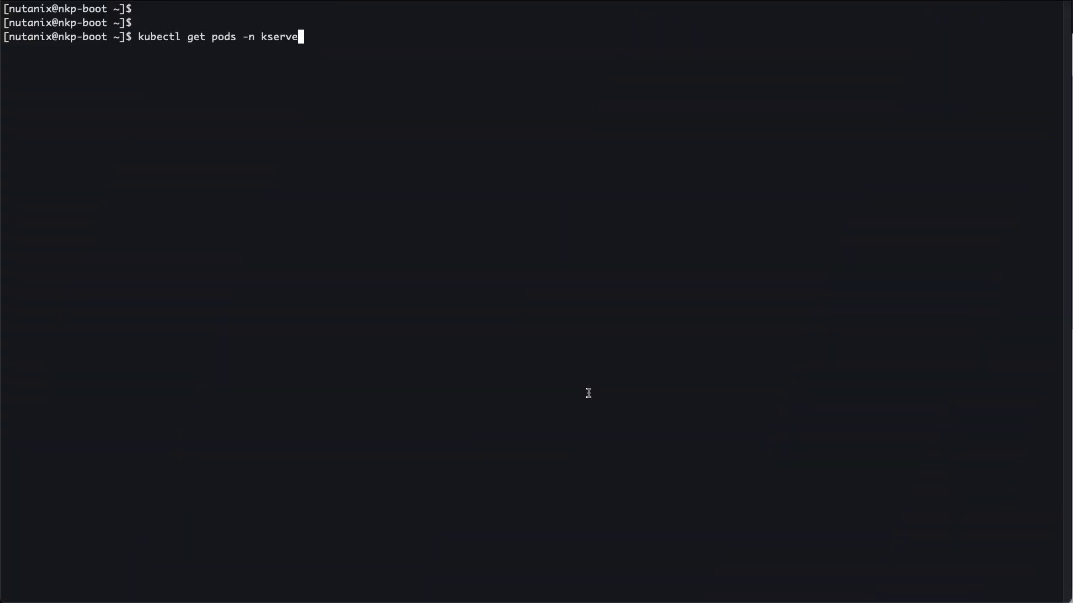
key(Return)
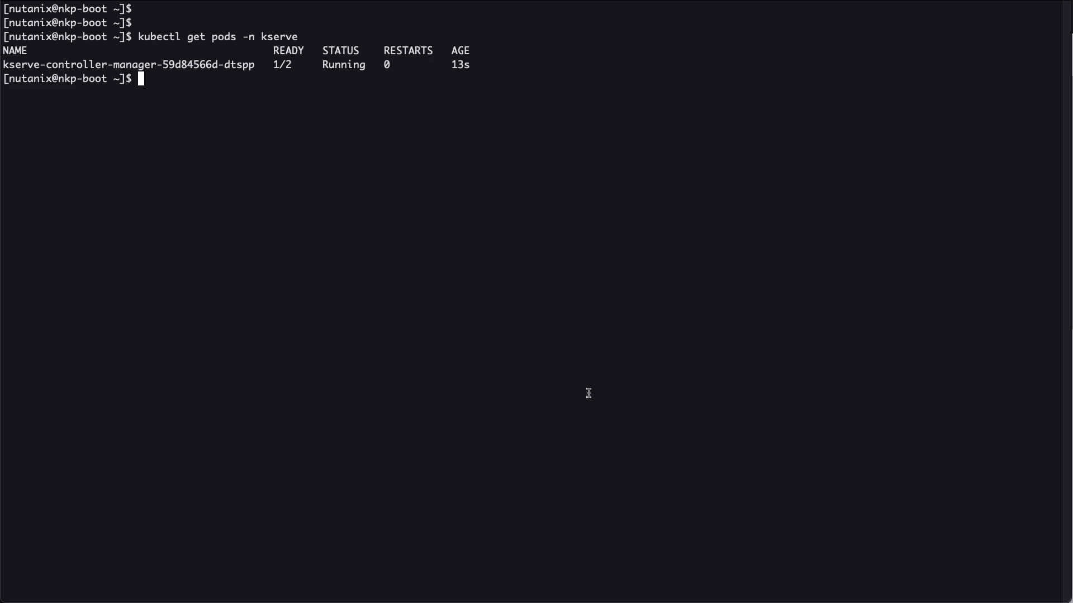
text(k)
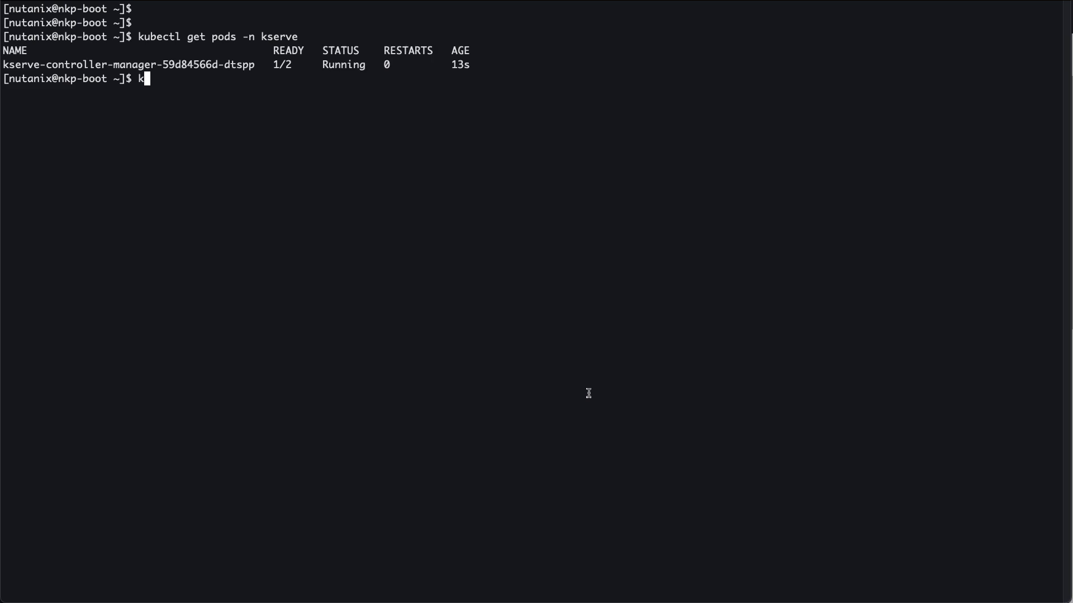
text(ubectl get pods -n n)
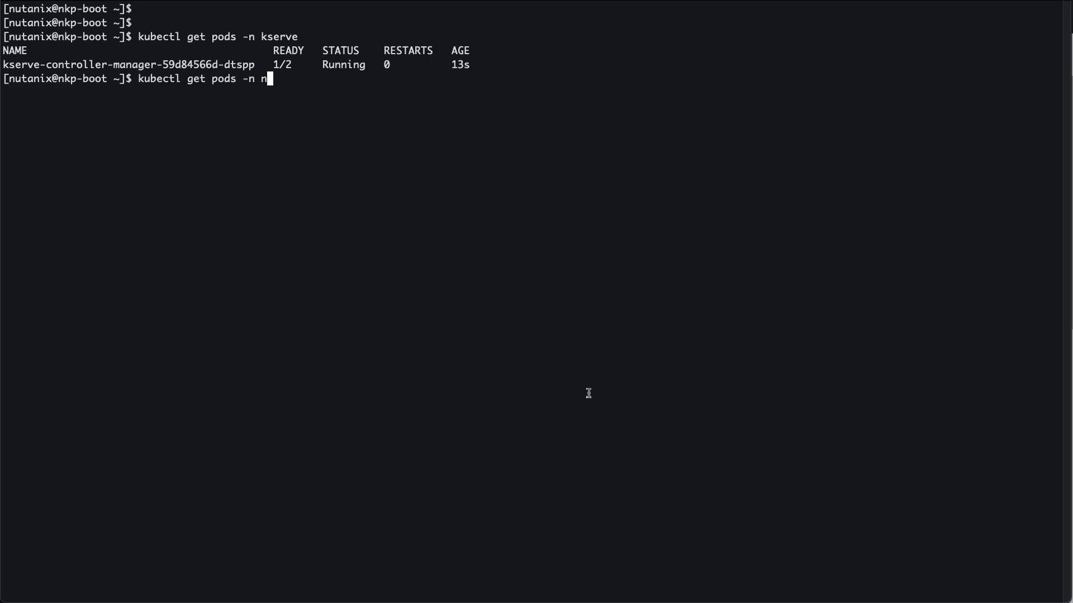
key(Return)
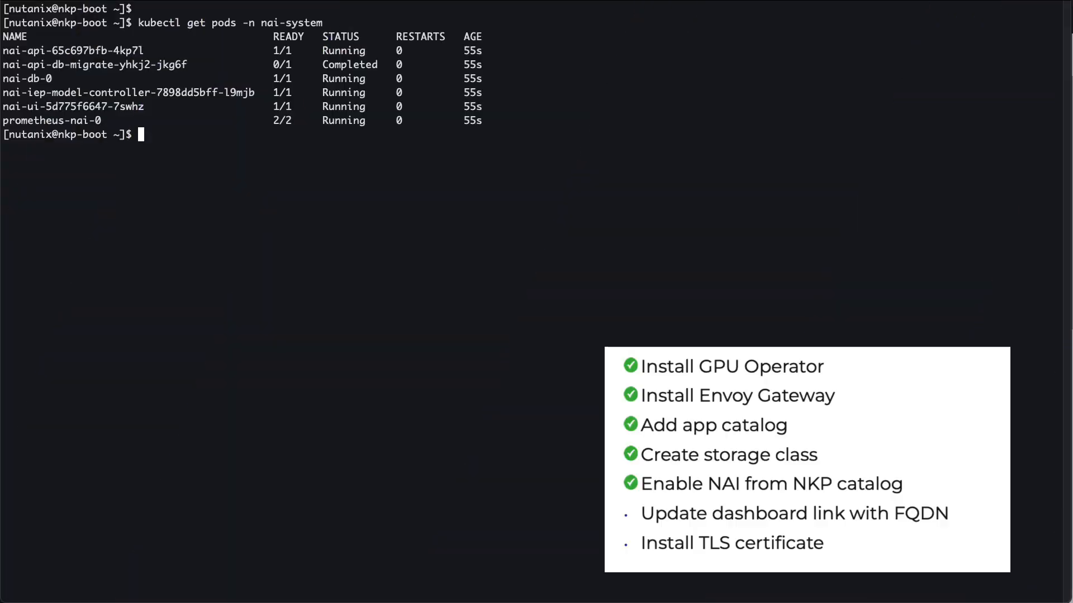
mouse_move(837, 239)
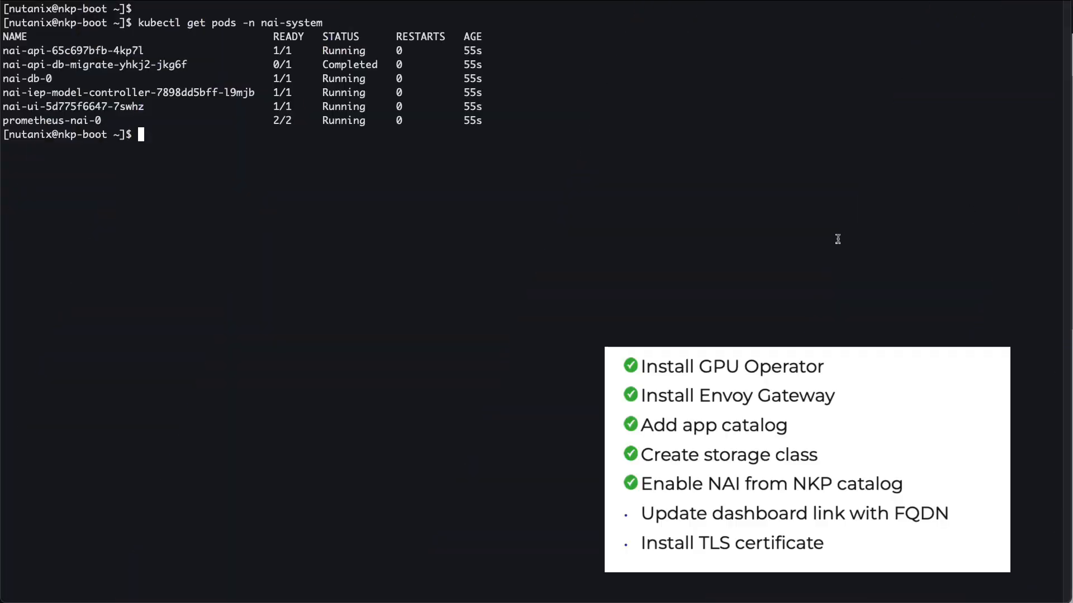
Query kubectl get gateway -n nai-system to find the nai-ingress-gateway address.
text(k)
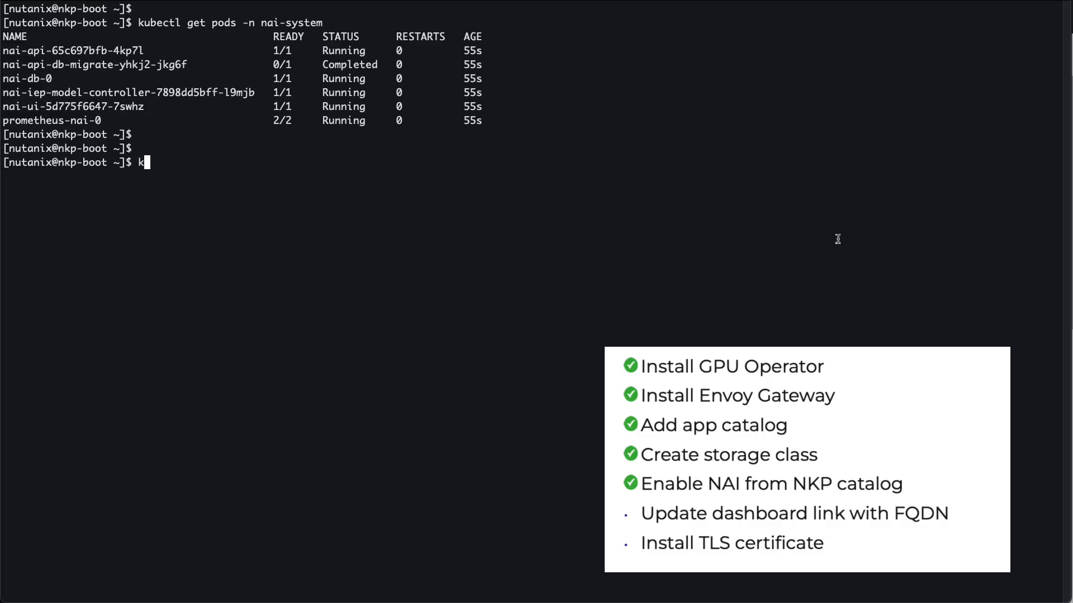
text(ubectl get gate)
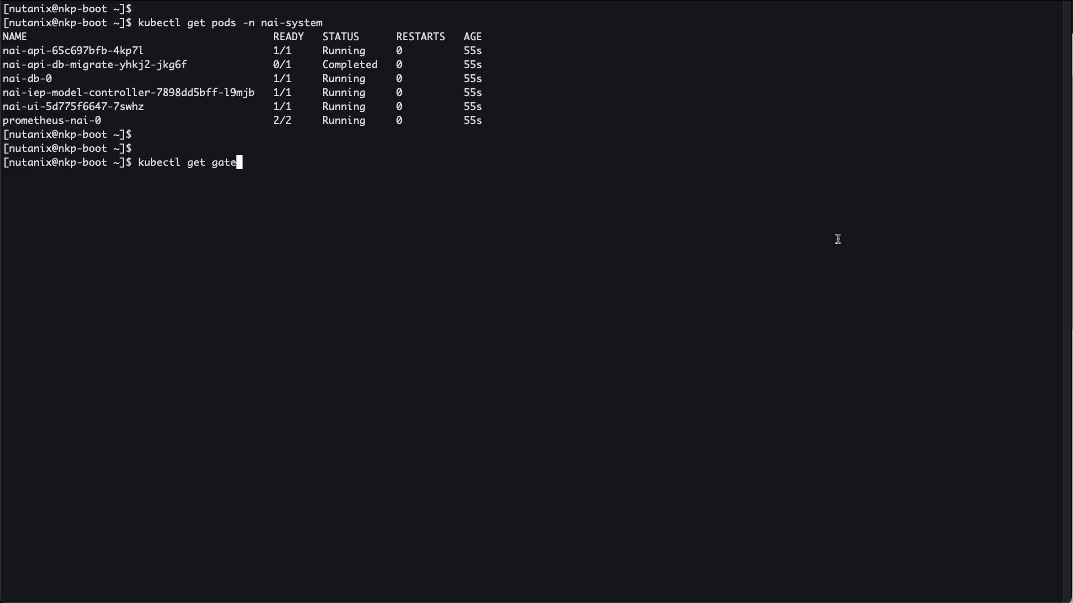
text(way -n nai-system)
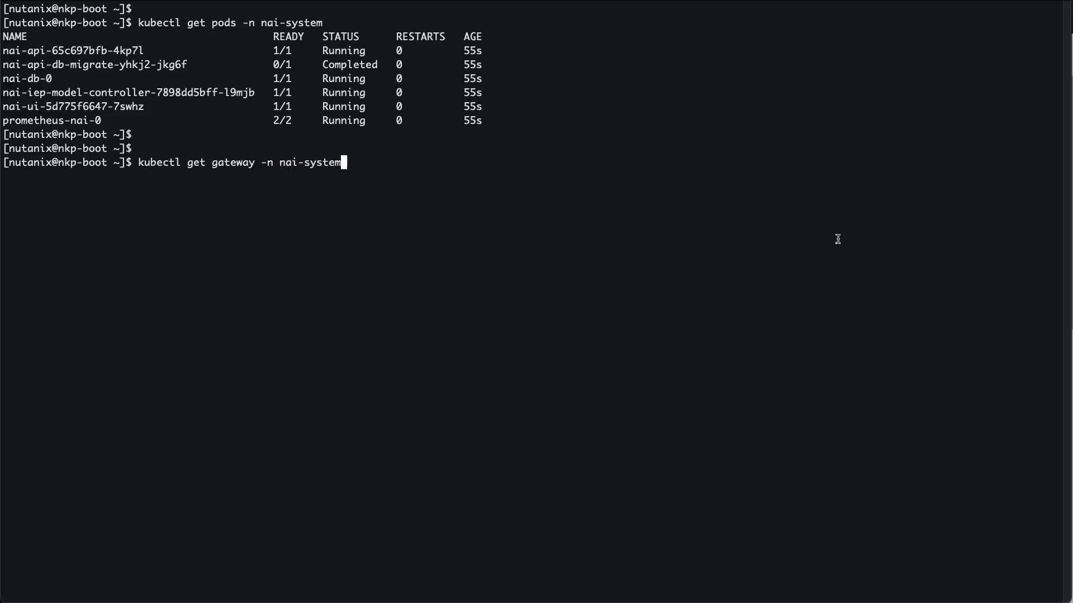
key(Return)
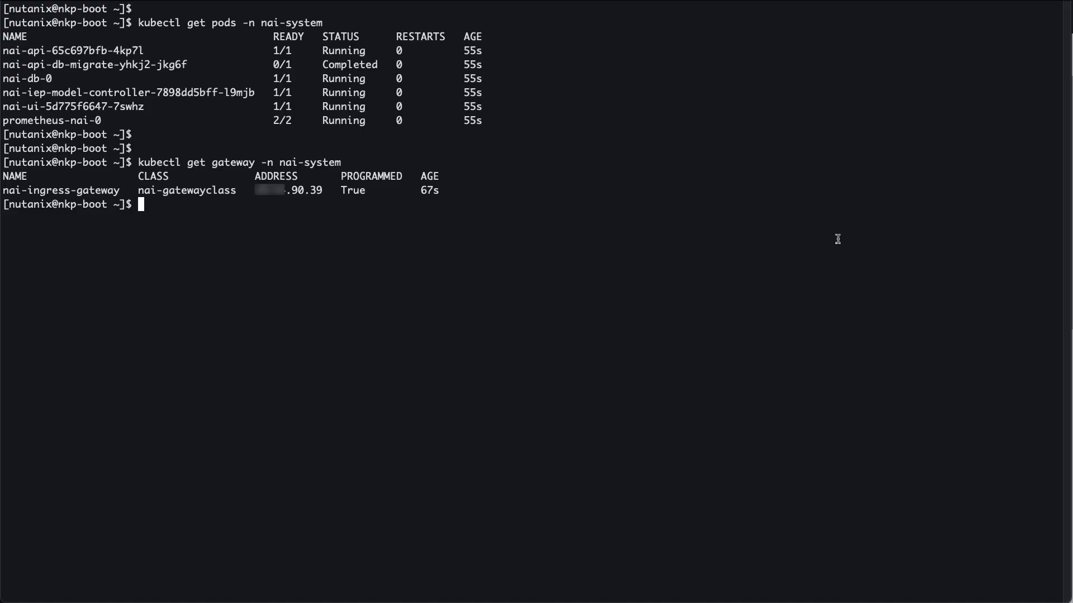
mouse_move(376, 203)
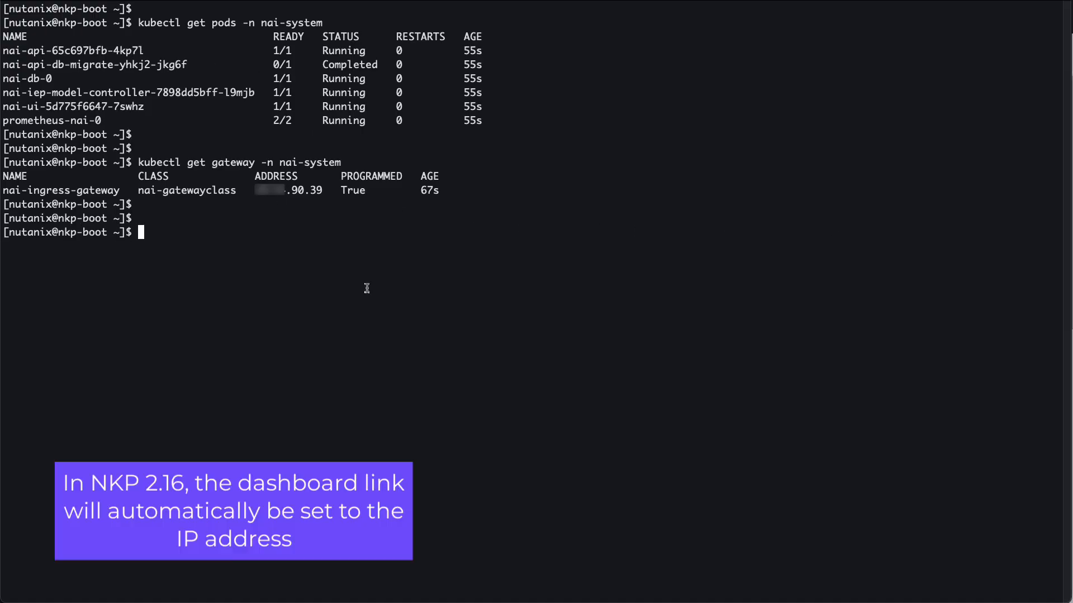
Patch the nai-ui configmap dashboardLink to the https NAI FQDN and create the nai-ingress-certificate TLS secret.
key(Return)
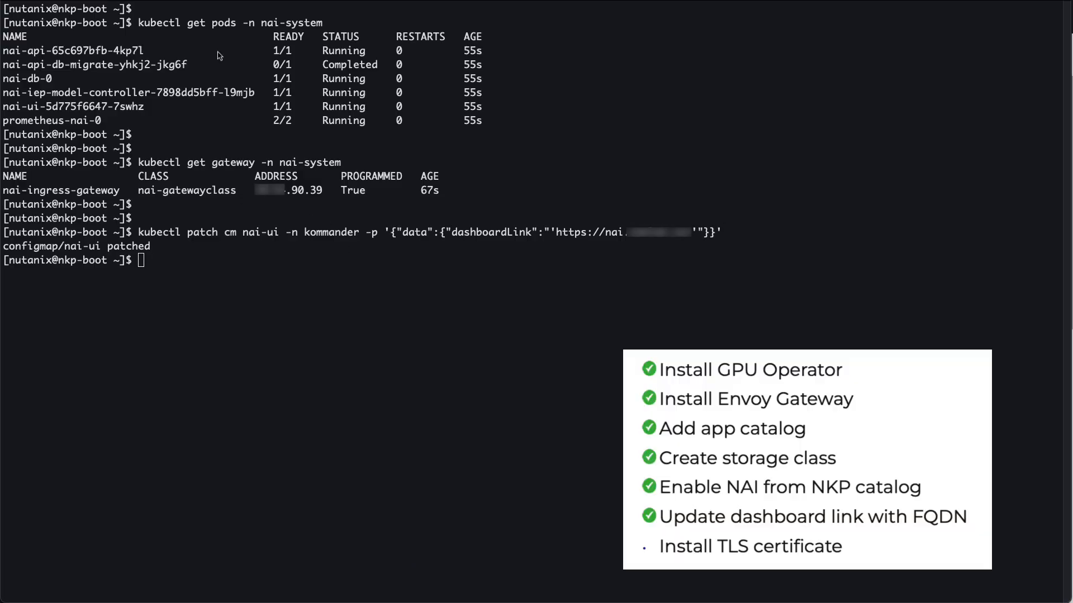
text(kubectl create secret tls nai-ingress-certificate -n nai-system --cert=/home/nutanix/certs/cert.crt --key=/home/nutanix/certs/private.key)
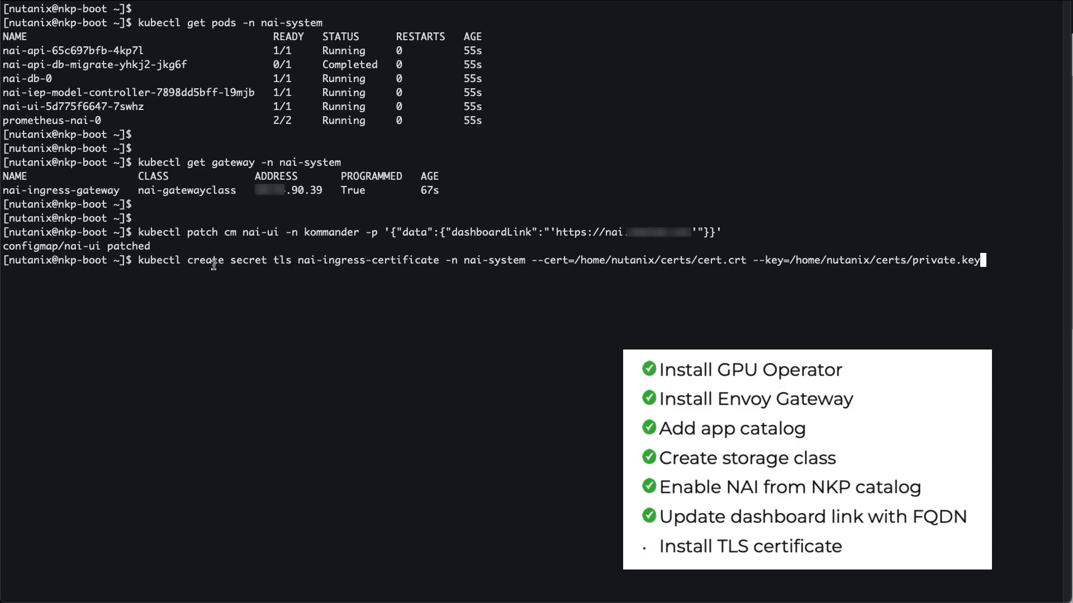
key(Return)
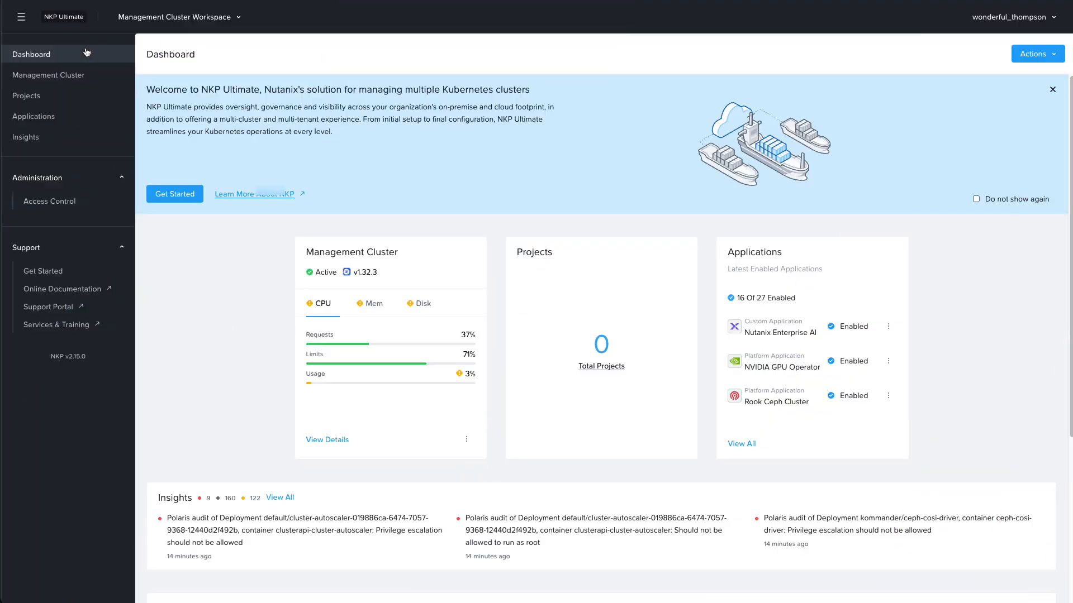
View the Management Cluster's Application Dashboards listing Nutanix Enterprise AI v2.4.0 as enabled.
click(48, 74)
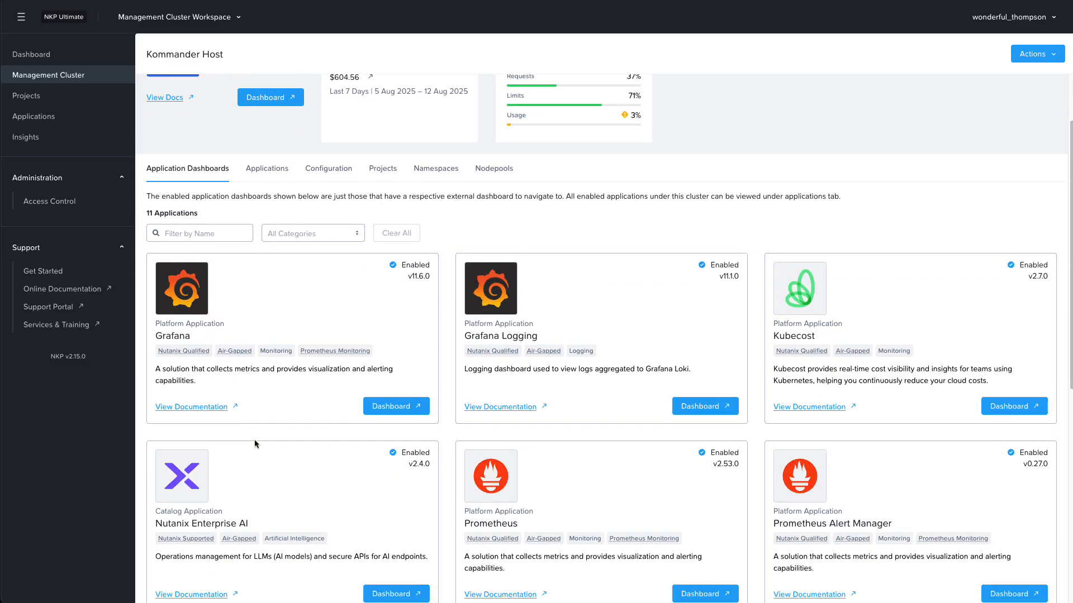
scroll(up, 3)
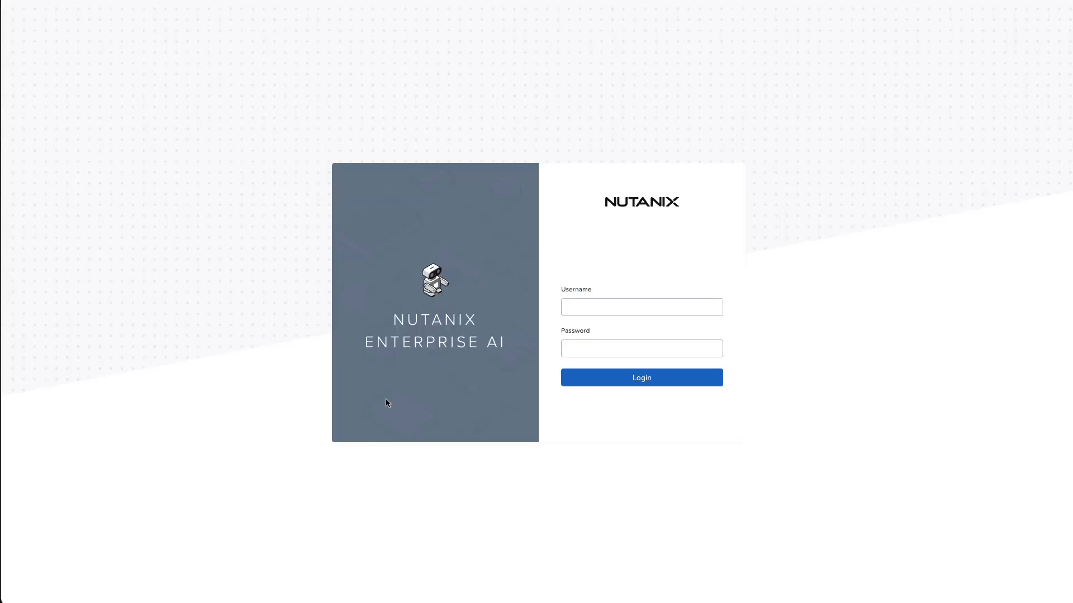
mouse_move(389, 437)
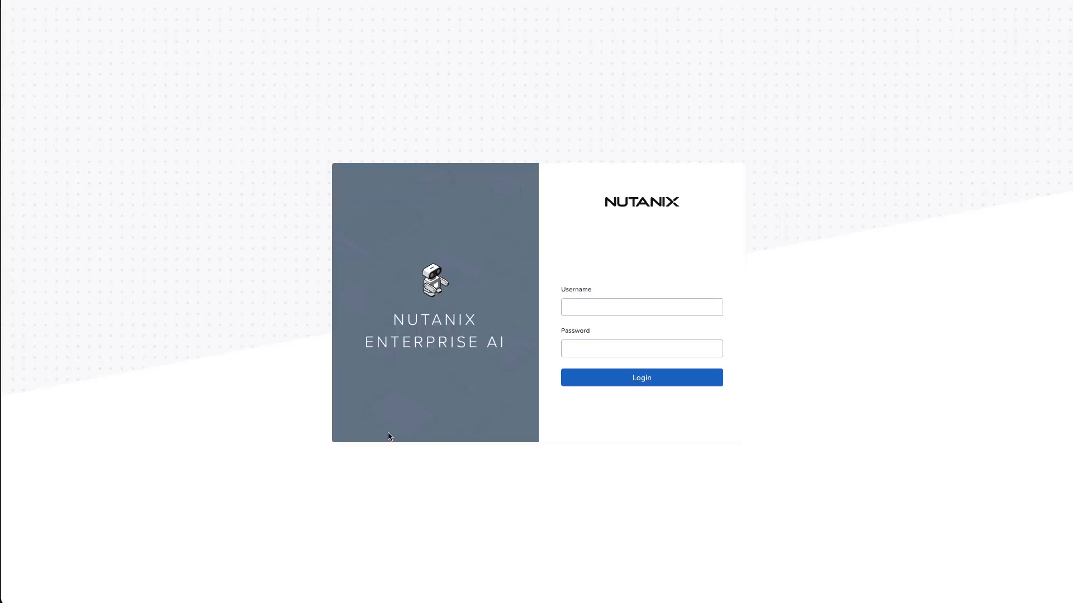
mouse_move(386, 467)
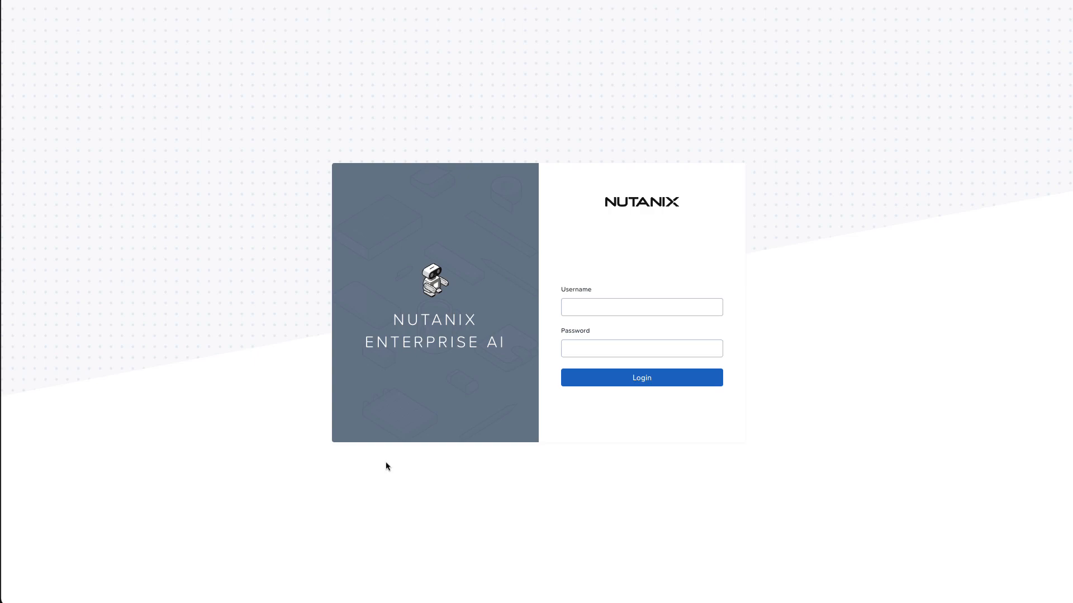
mouse_move(392, 473)
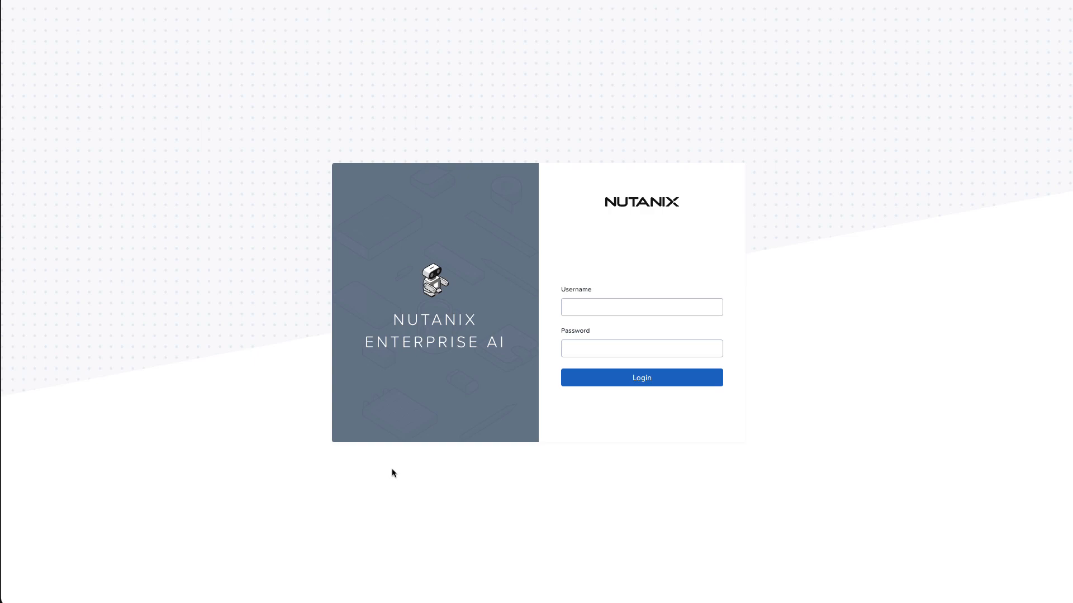